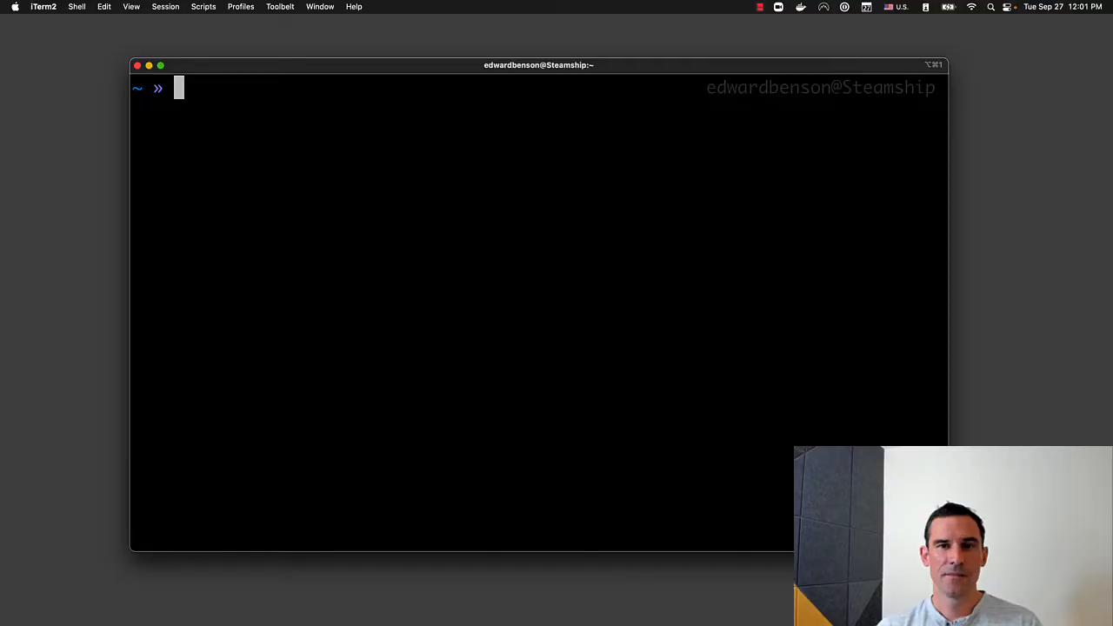
# Step: Launch 'npx try-steamship ticket-tagger' in iTerm2 and authorize the Steamship sign-in in the browser
pyautogui.write('n')
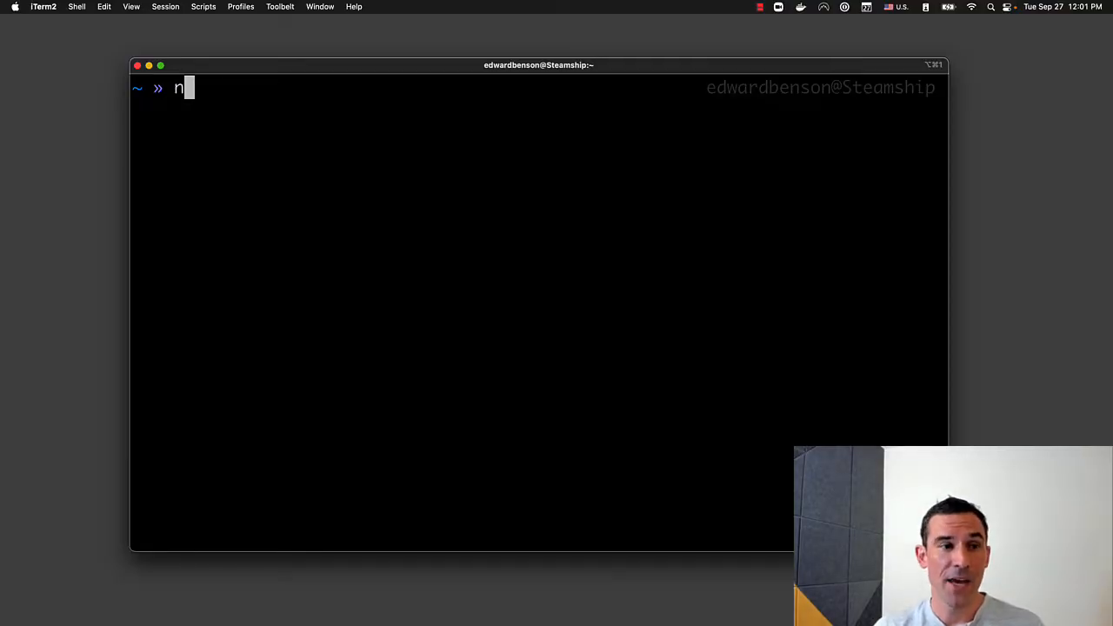
pyautogui.write('px try-steamship')
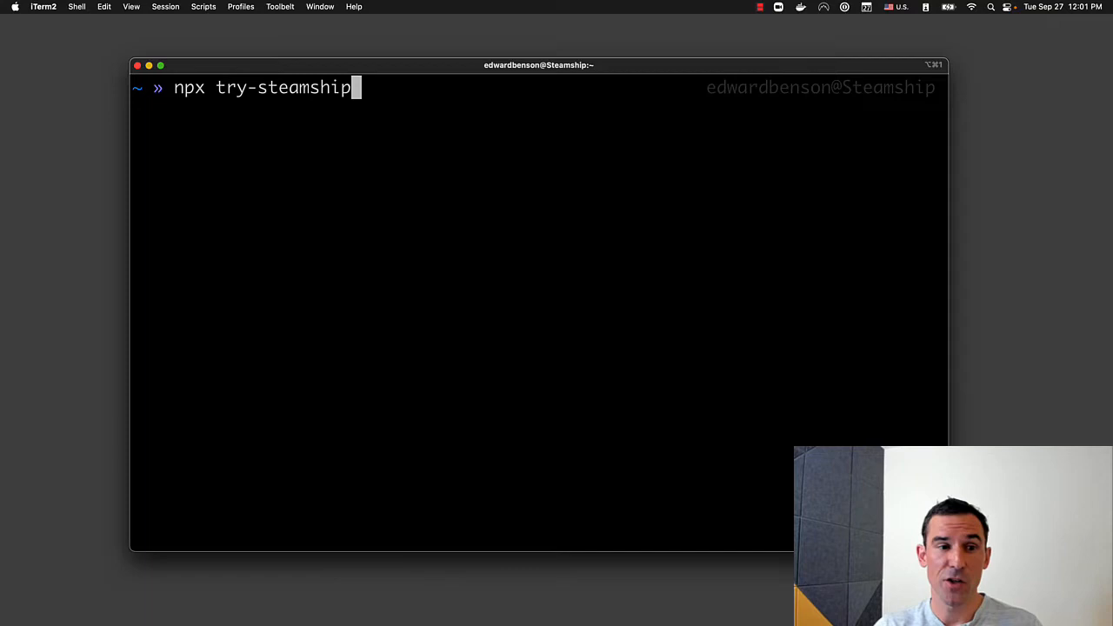
pyautogui.write('ticket-tagger')
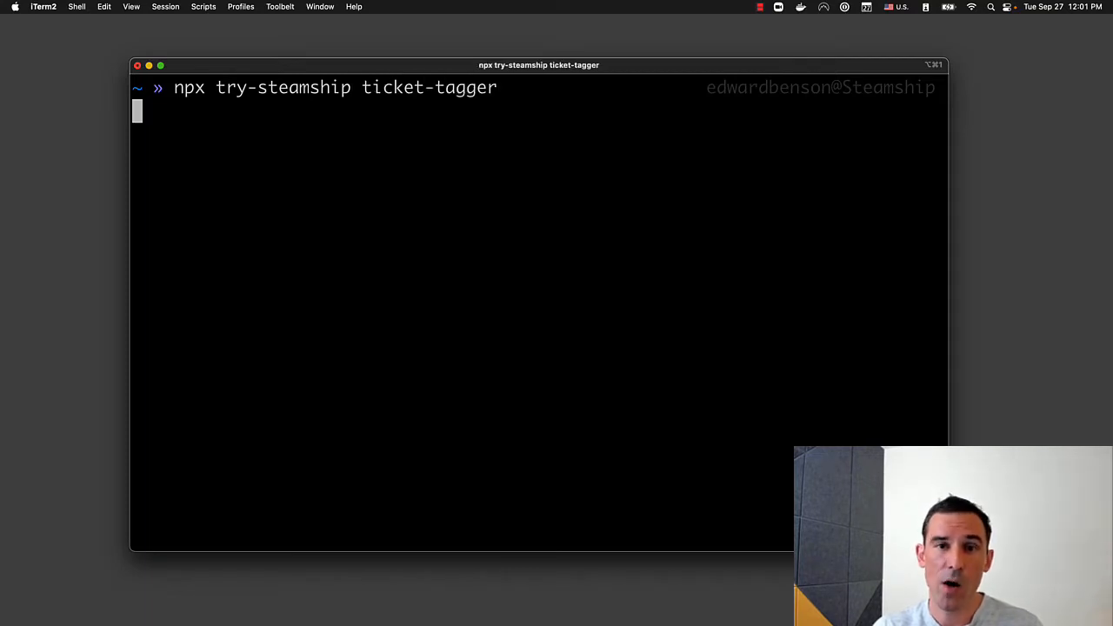
pyautogui.press('Return')
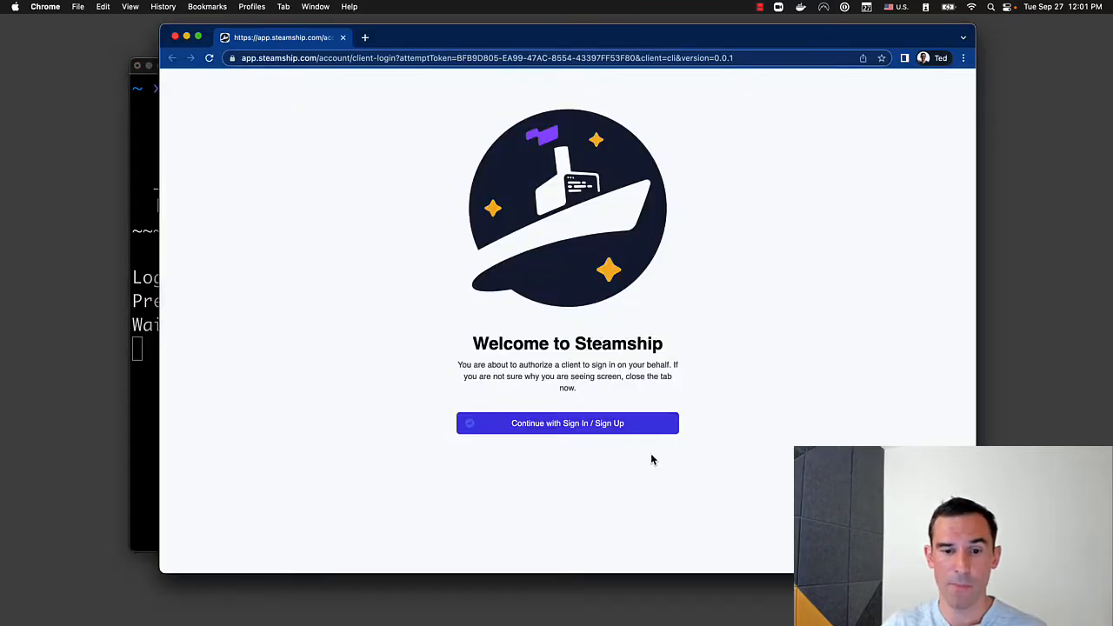
pyautogui.click(567, 425)
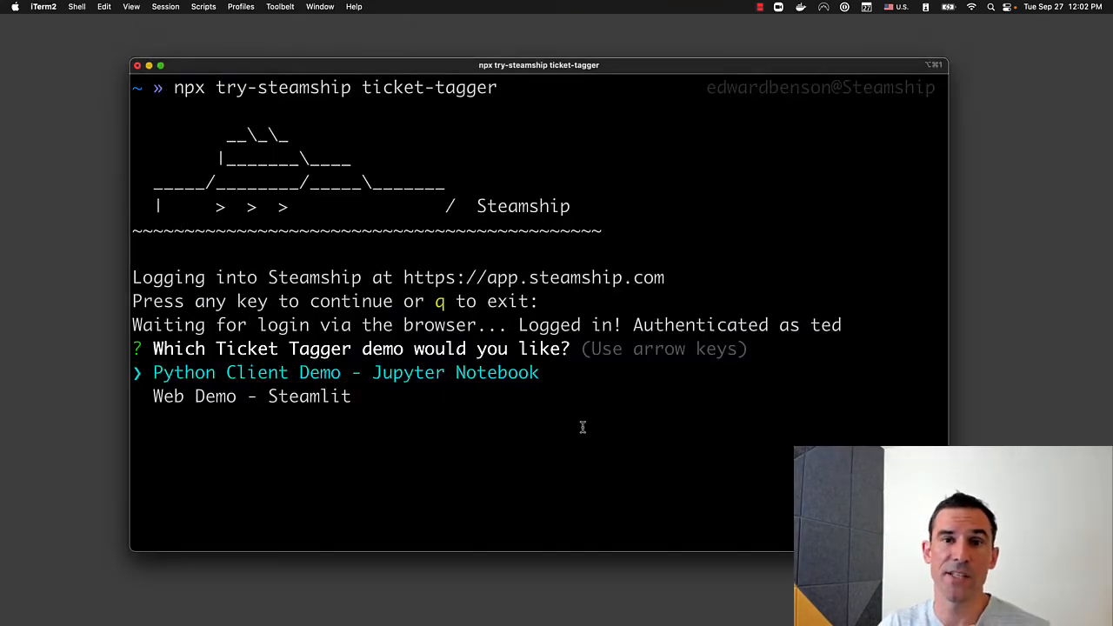
# Step: Keep the 'Python Client Demo - Jupyter Notebook' choice selected in the demo picker
pyautogui.press('down')
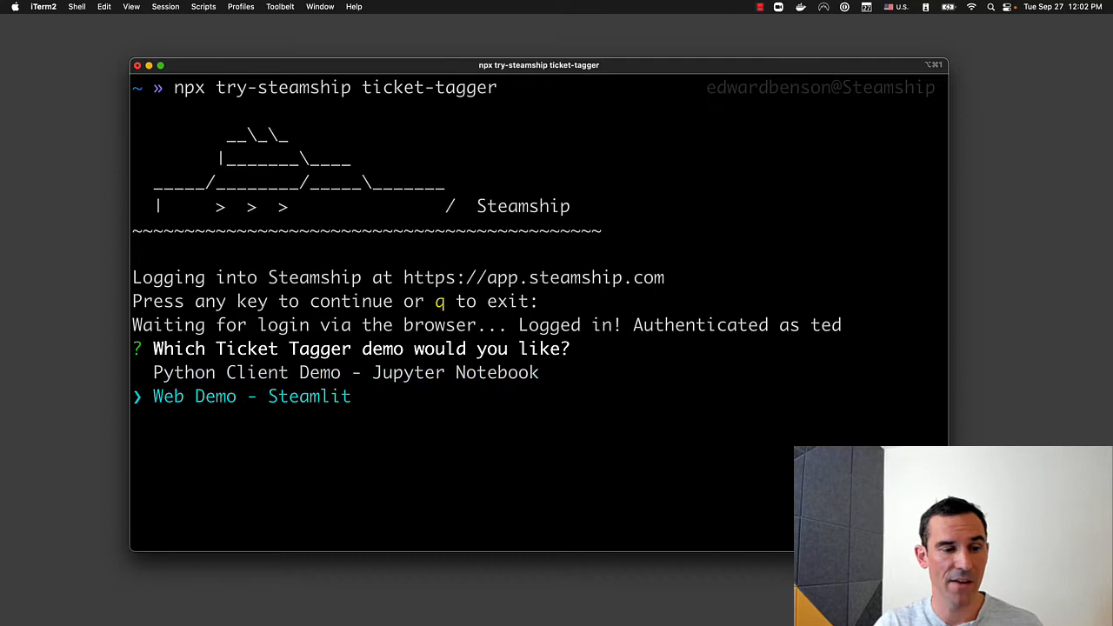
pyautogui.press('up')
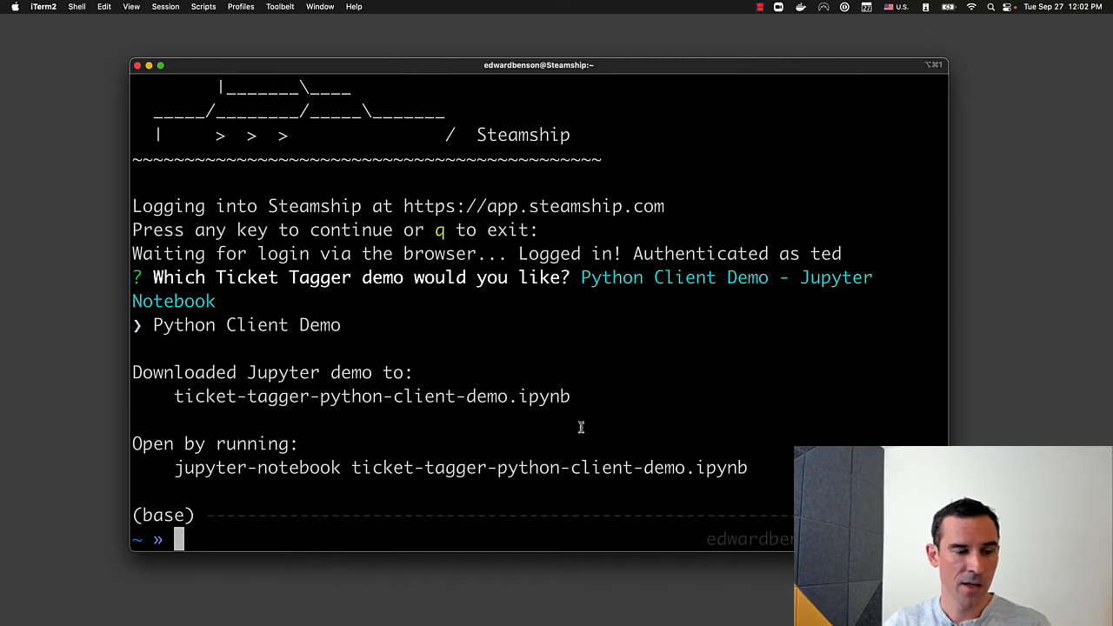
pyautogui.moveTo(174, 466)
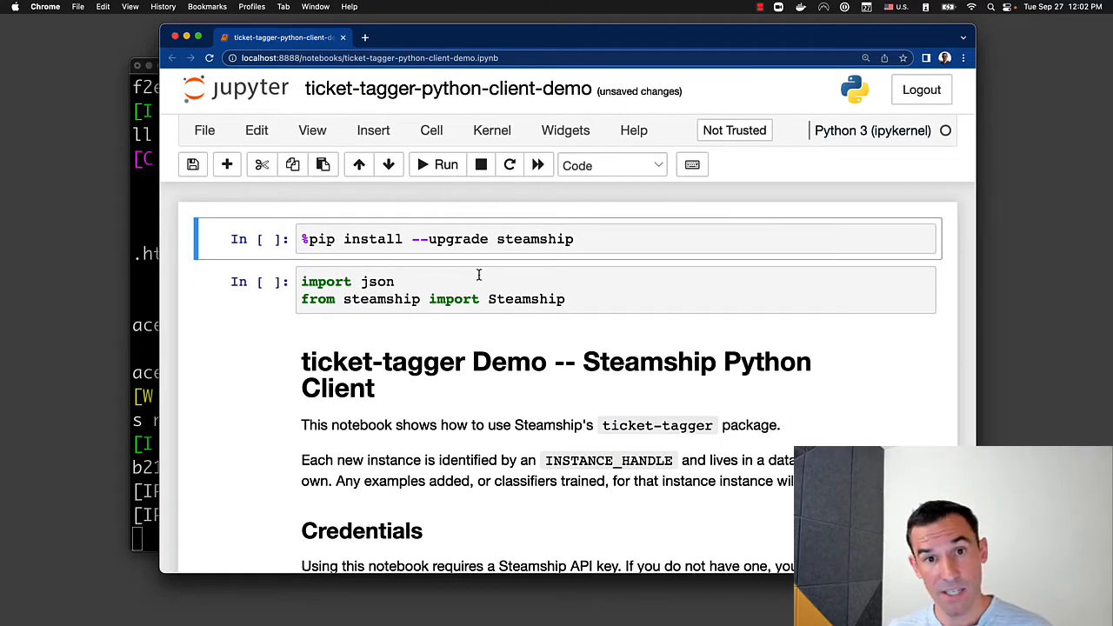
# Step: Run the install, import and package-handle setup cells of the ticket-tagger notebook
pyautogui.click(478, 288)
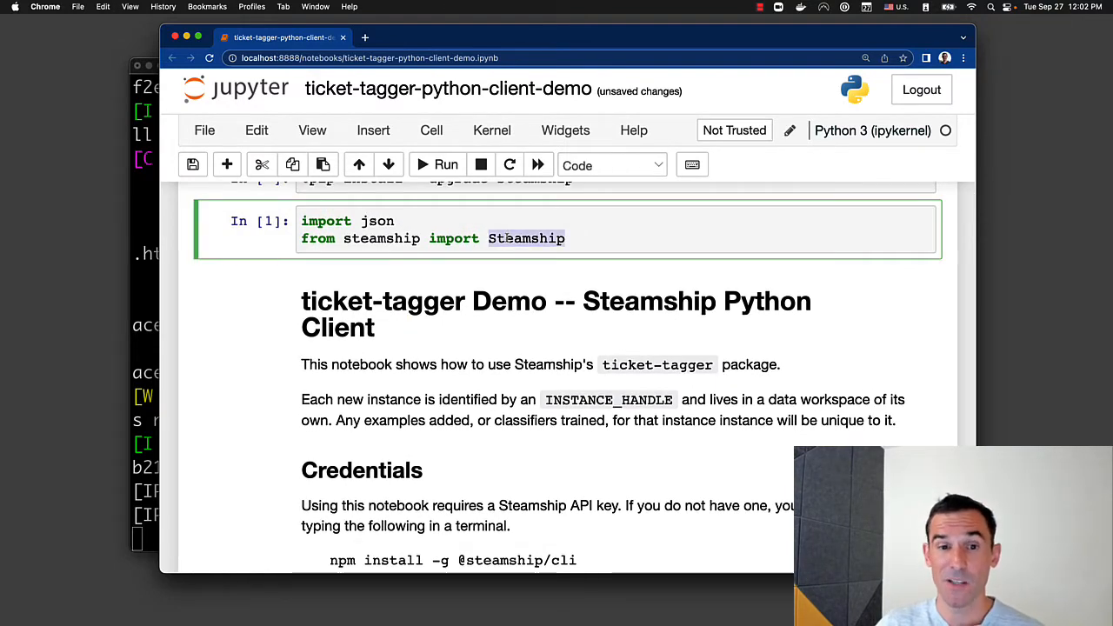
pyautogui.scroll(-3)
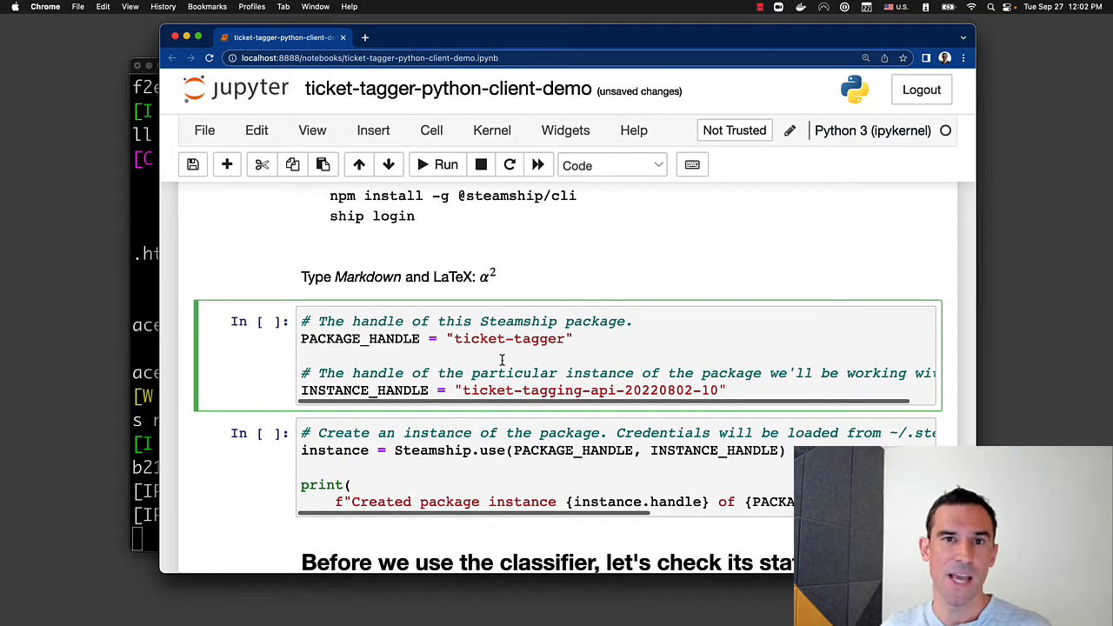
pyautogui.click(438, 163)
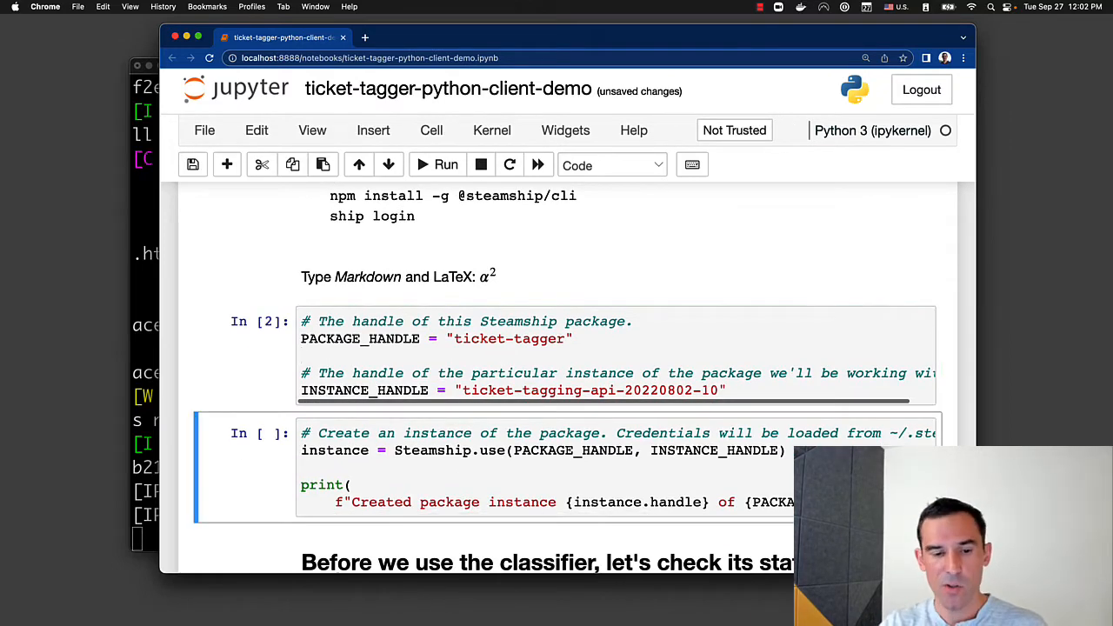
pyautogui.scroll(-3)
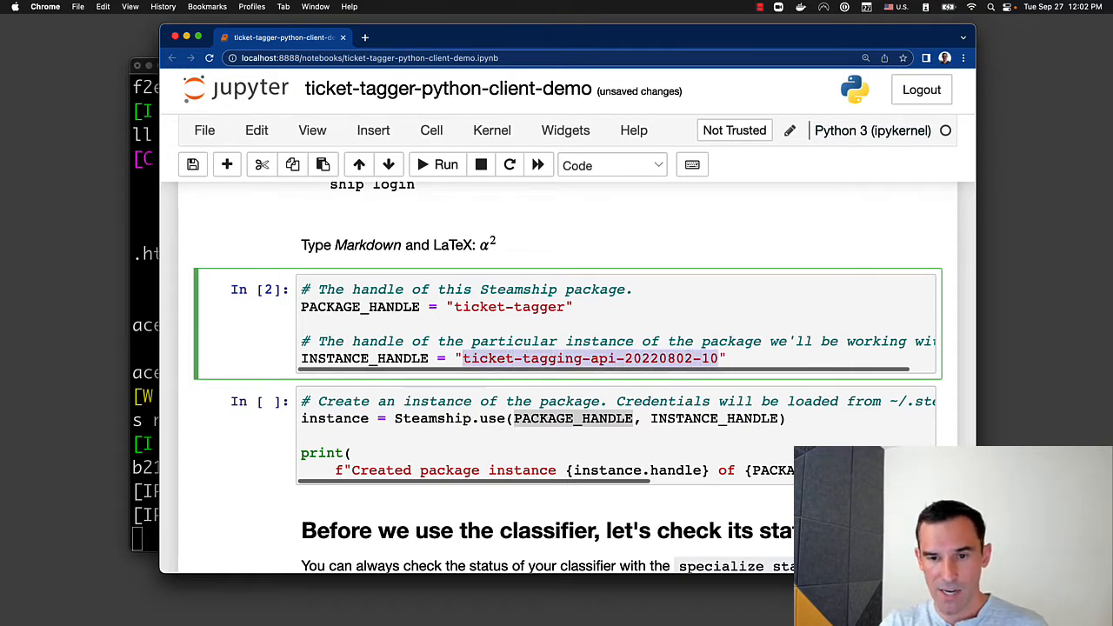
# Step: Change INSTANCE_HANDLE to "user8888" and create the ticket-tagger instance with Steamship.use
pyautogui.write('user8888"')
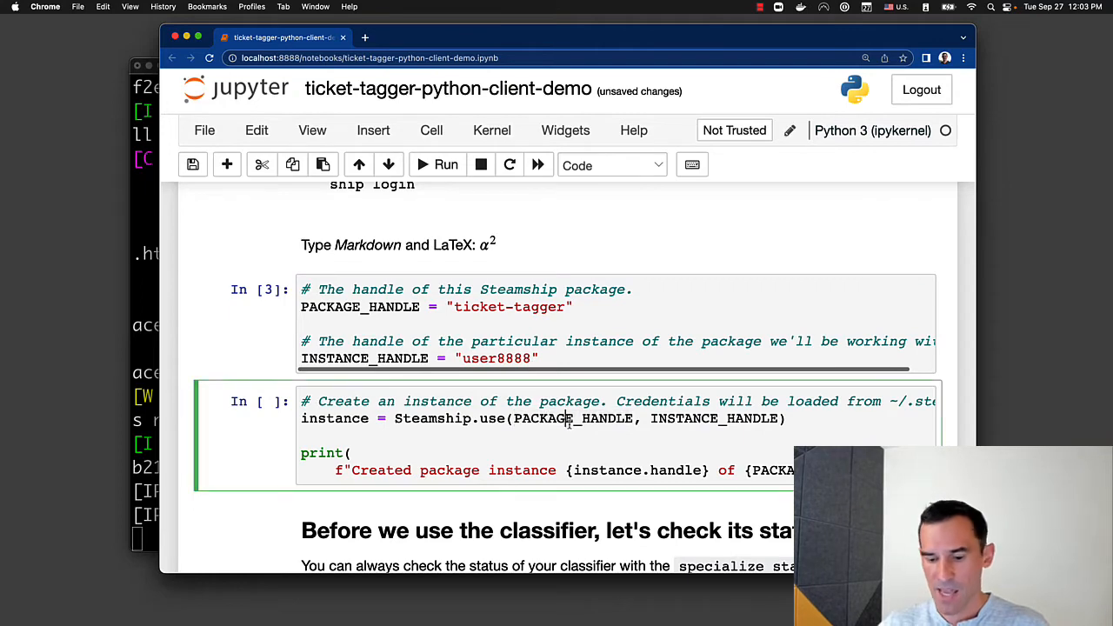
pyautogui.click(445, 164)
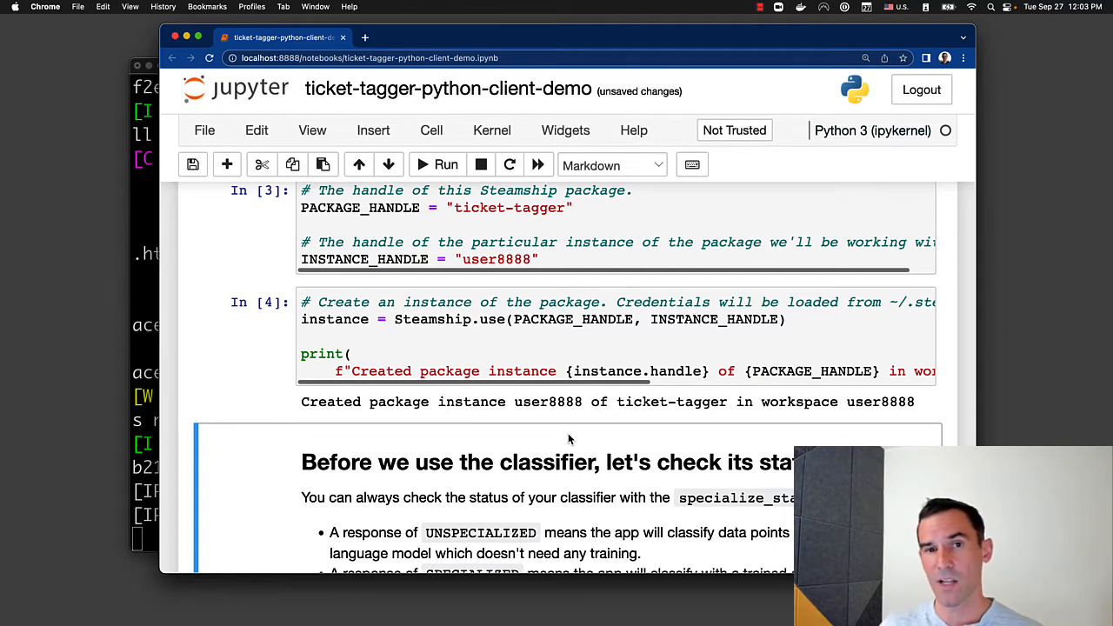
pyautogui.click(490, 259)
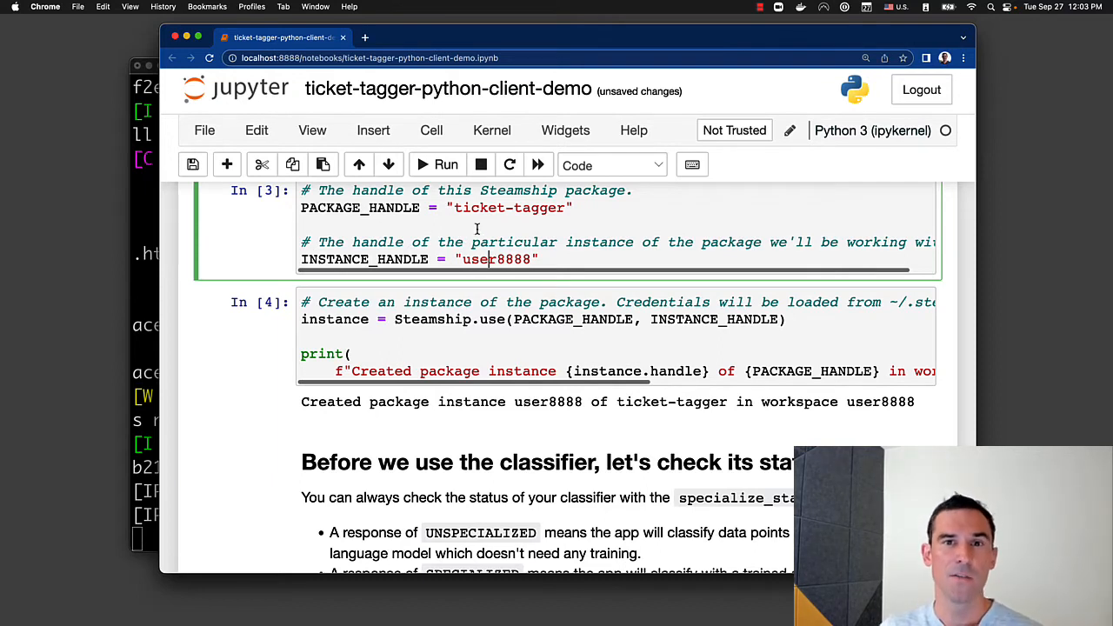
# Step: Run specialize_status (returns UNSPECIALIZED) and clear_examples (removes 0 examples)
pyautogui.scroll(-3)
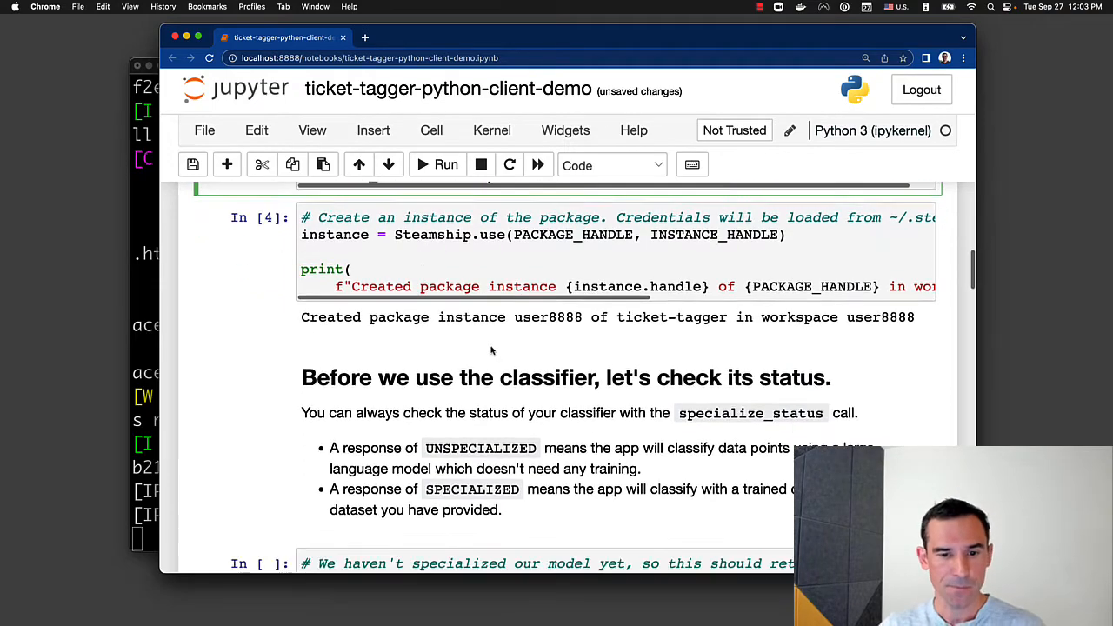
pyautogui.scroll(-3)
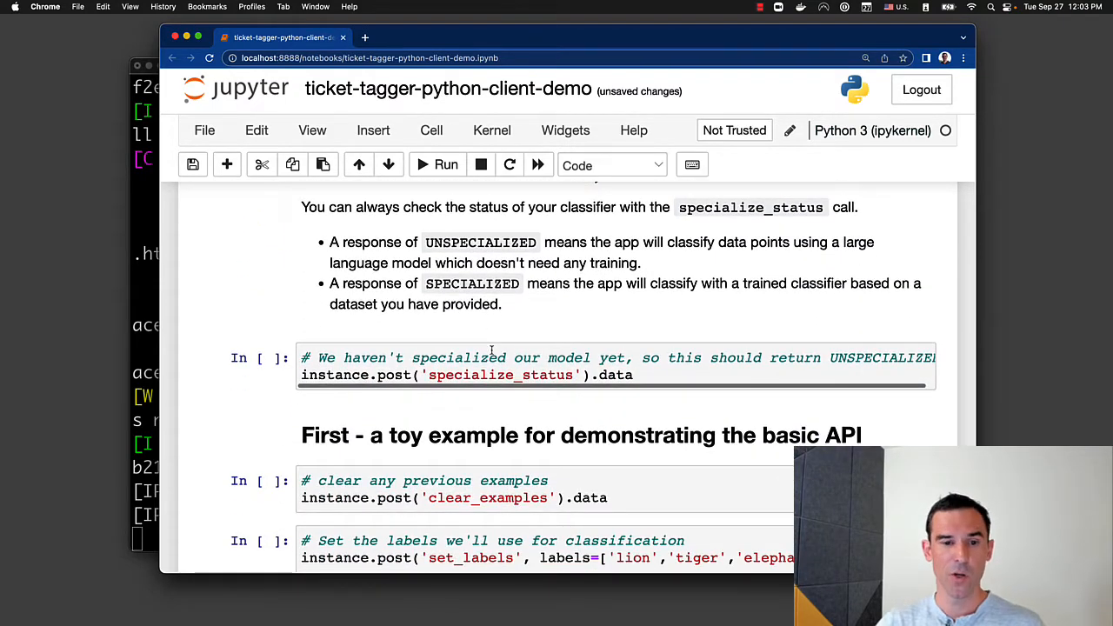
pyautogui.scroll(-3)
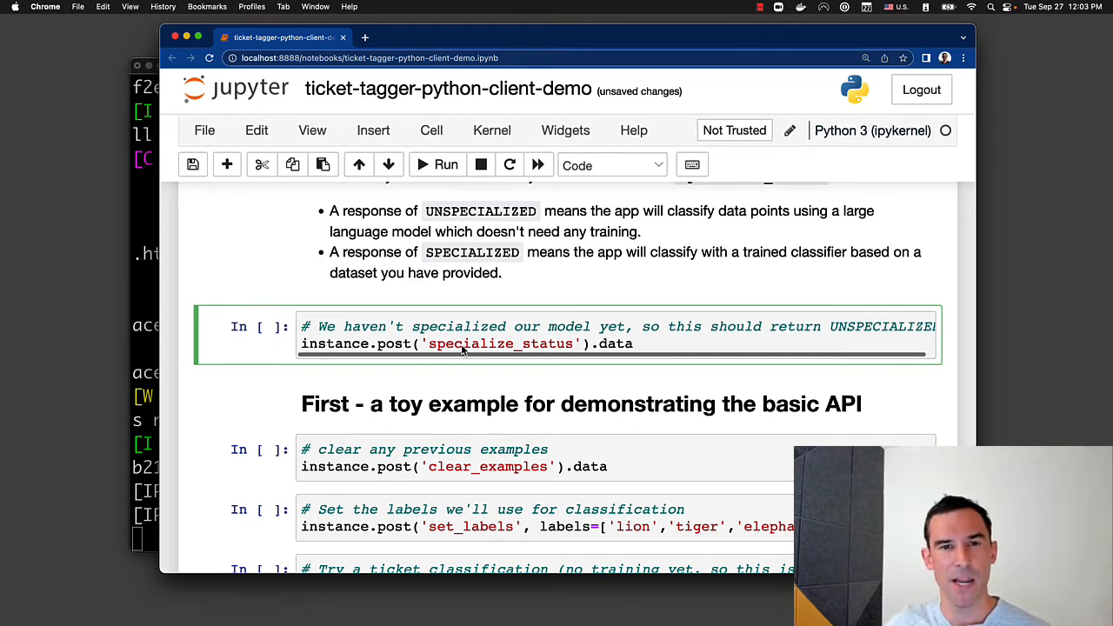
pyautogui.click(445, 163)
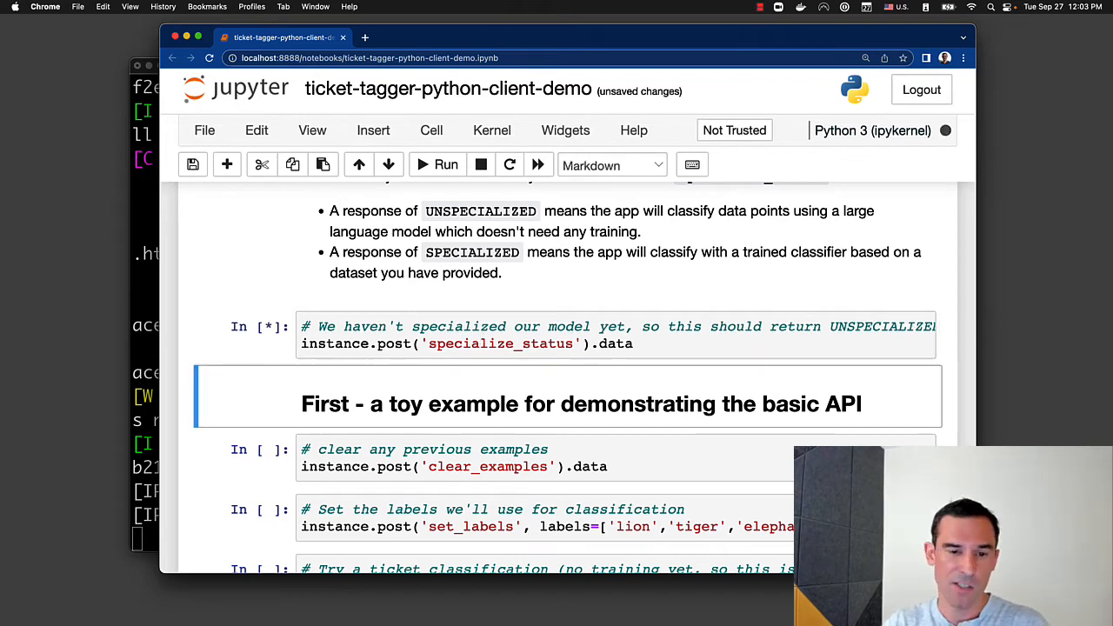
pyautogui.click(438, 163)
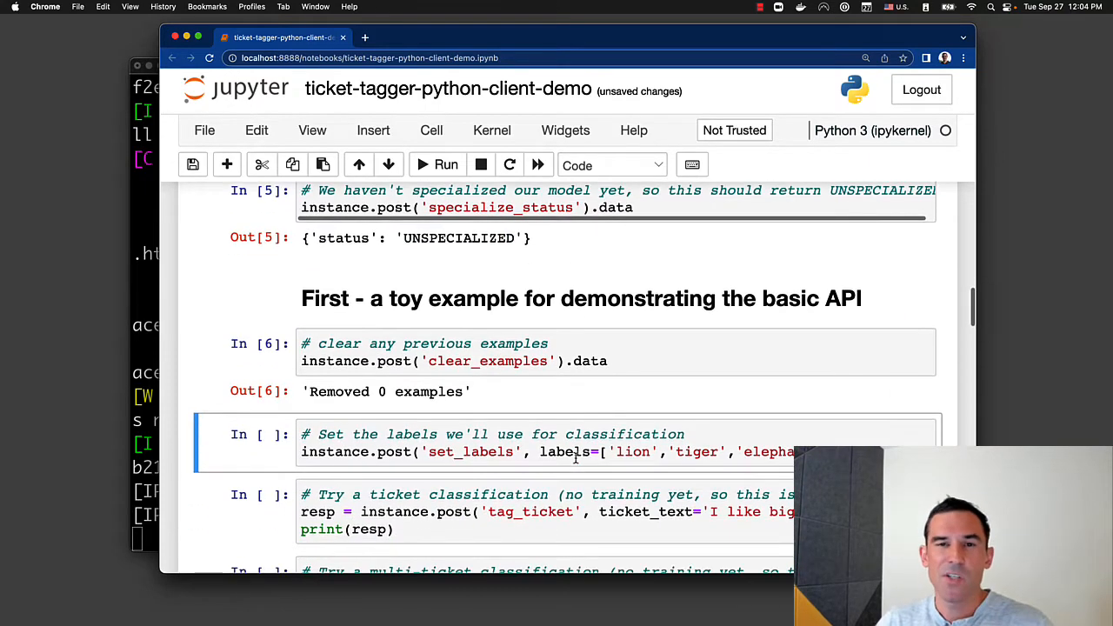
# Step: Run the set_labels cell so lion, tiger and elephant are accepted as labels
pyautogui.scroll(-3)
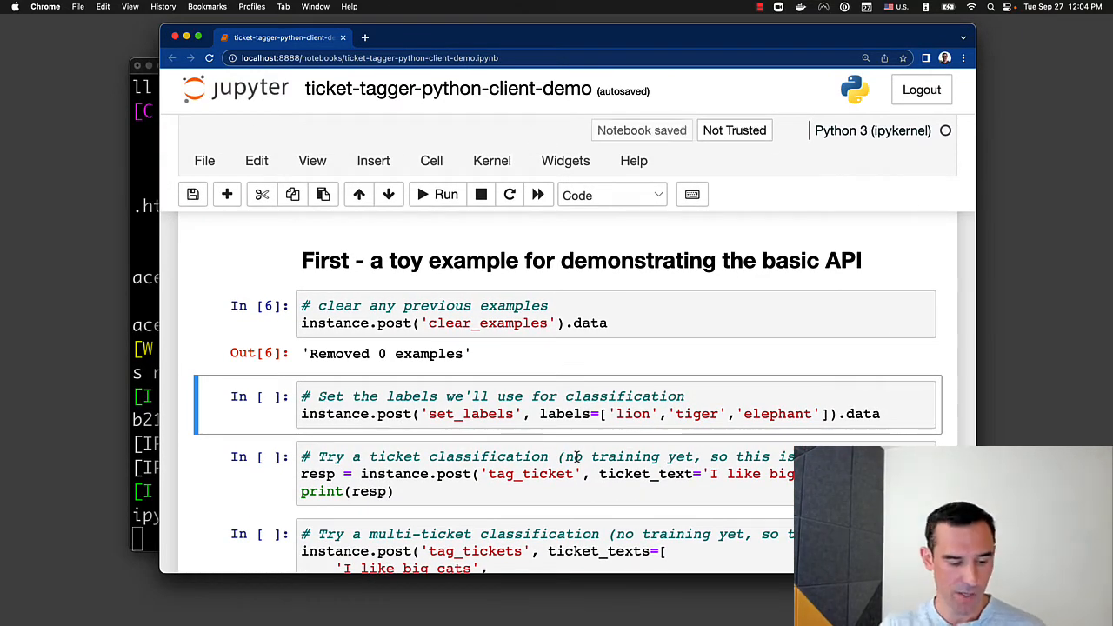
pyautogui.scroll(3)
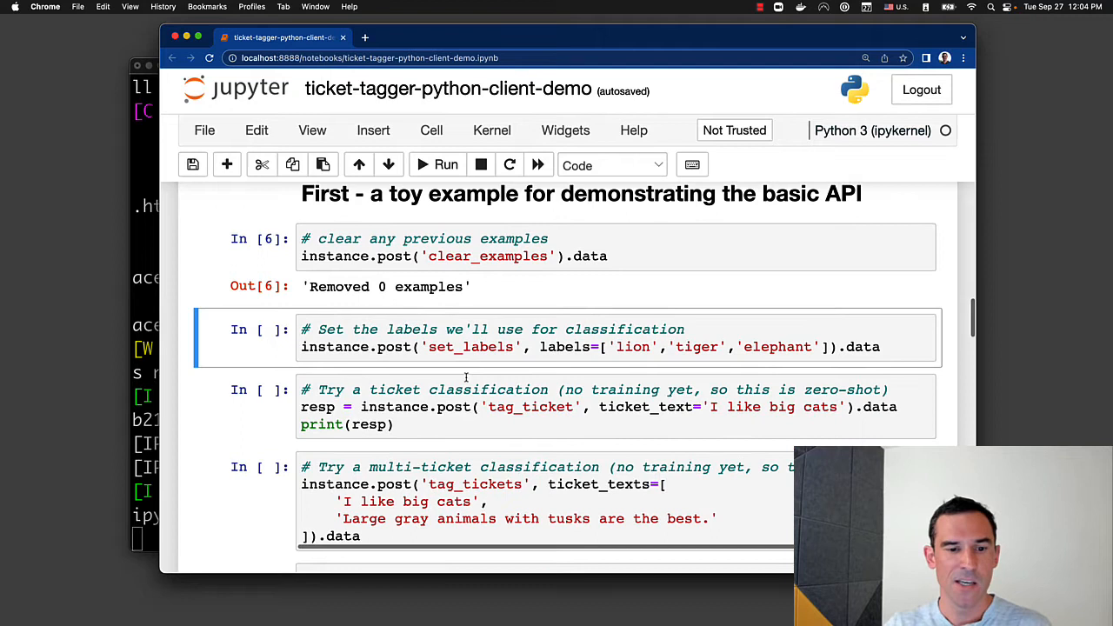
pyautogui.click(463, 346)
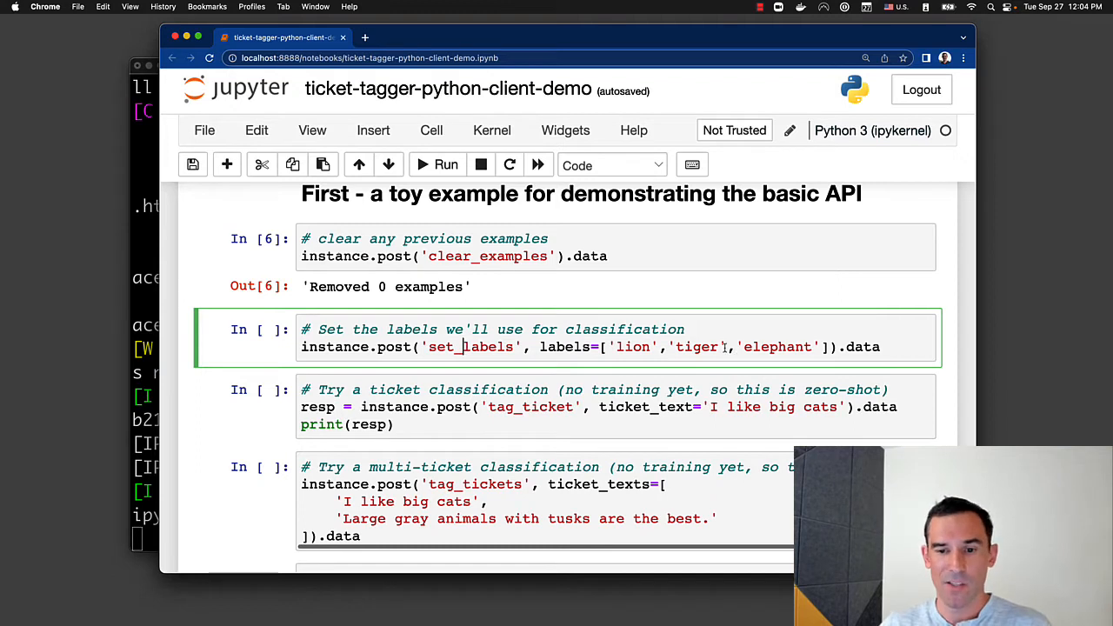
pyautogui.click(445, 163)
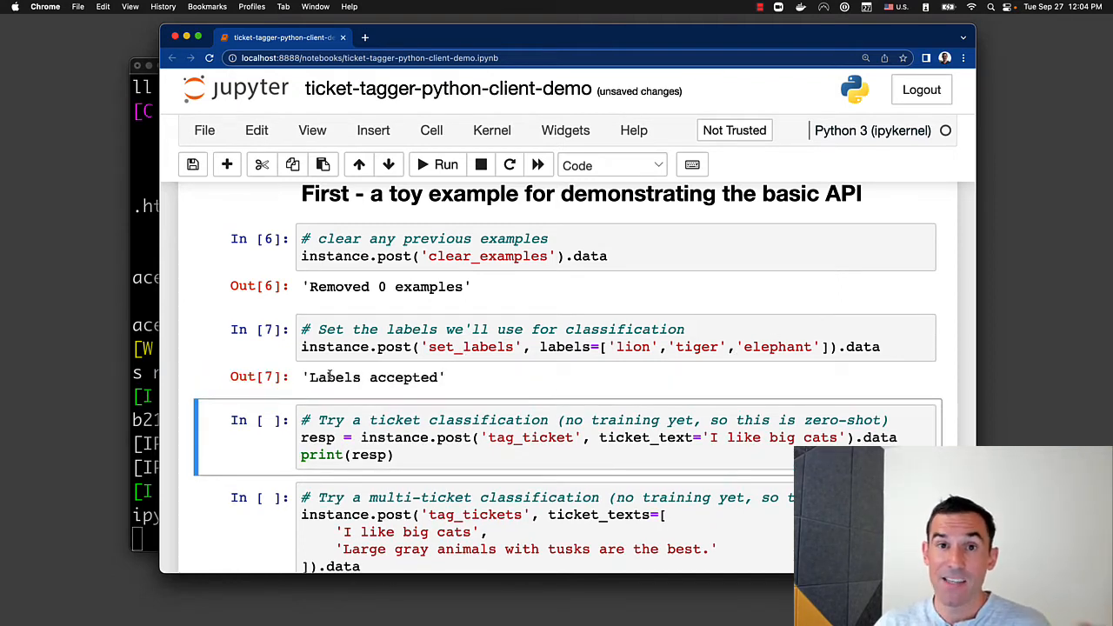
pyautogui.scroll(-3)
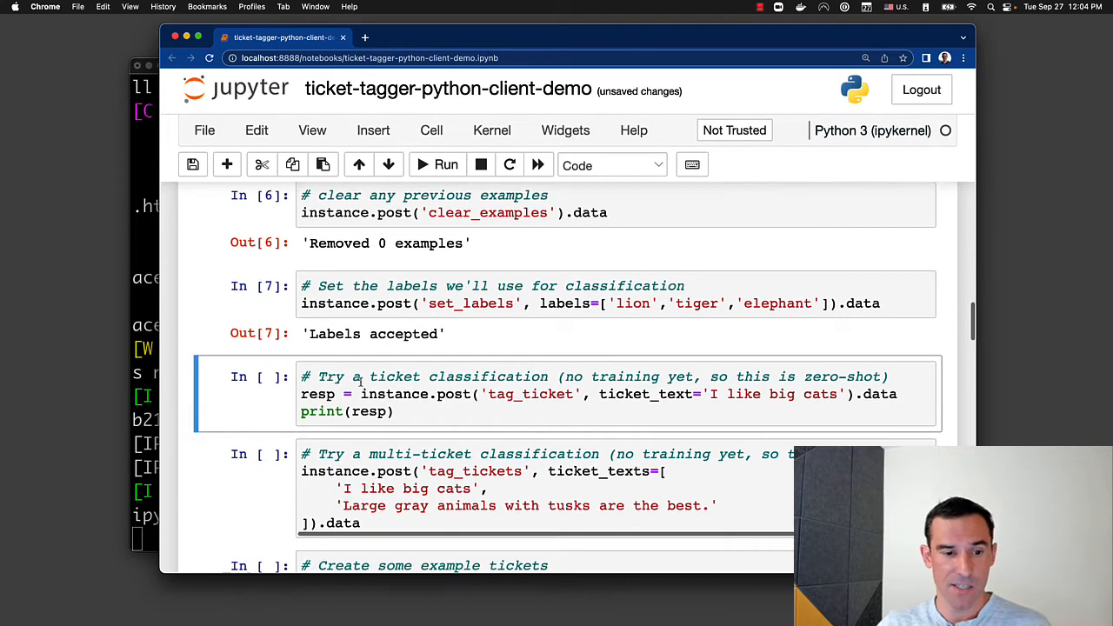
# Step: Run tag_ticket on 'I like big cats', getting tiger and lion as the top zero-shot scores
pyautogui.click(437, 164)
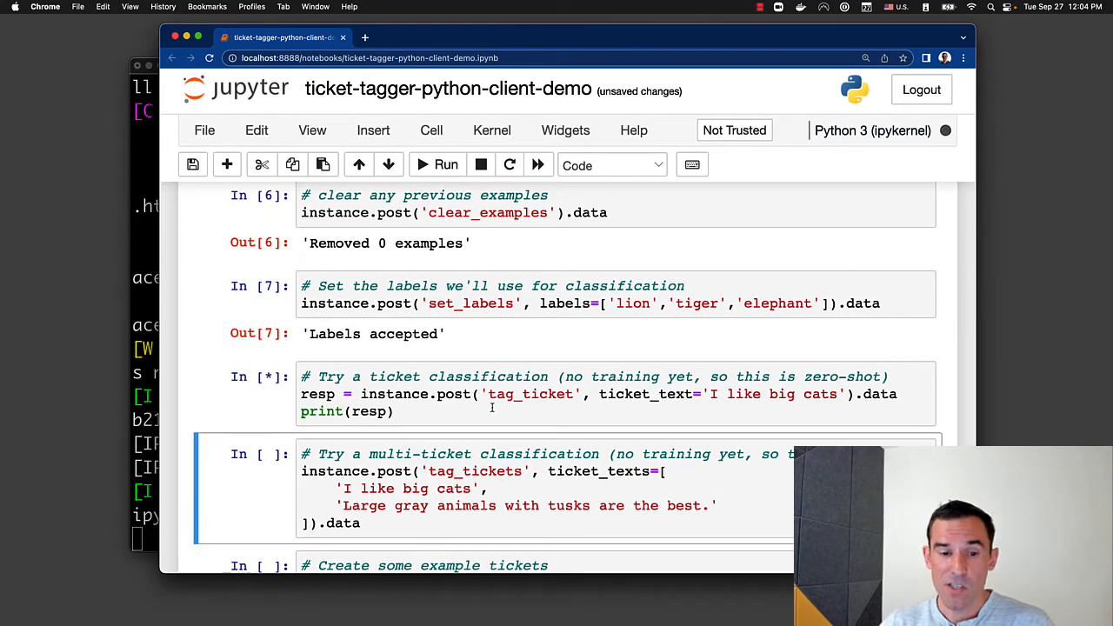
pyautogui.click(445, 163)
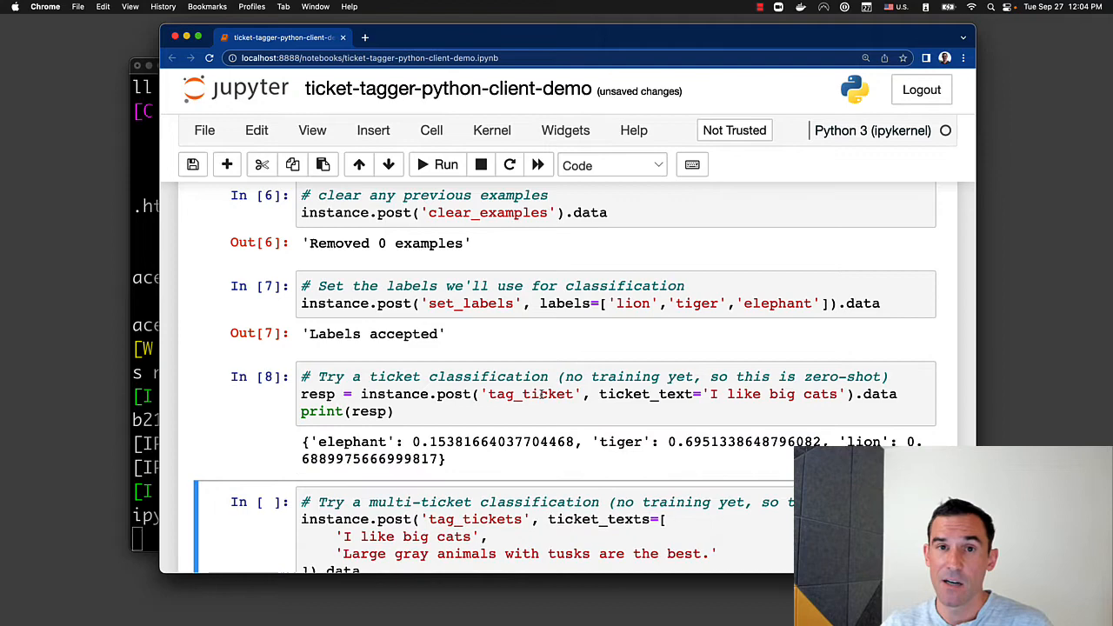
pyautogui.scroll(-3)
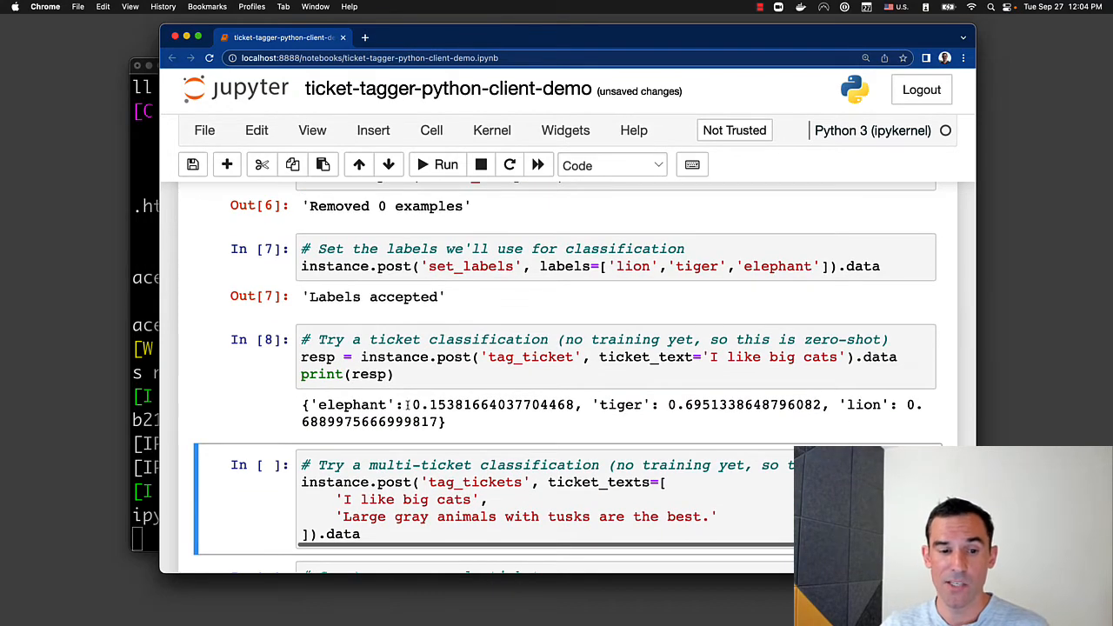
pyautogui.click(565, 382)
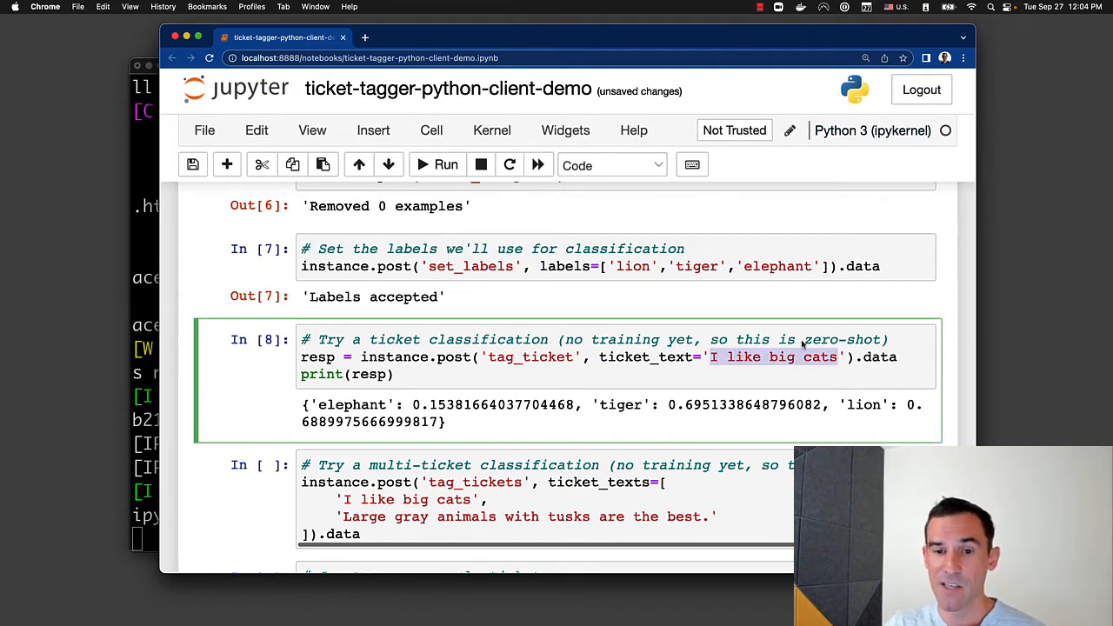
pyautogui.click(626, 266)
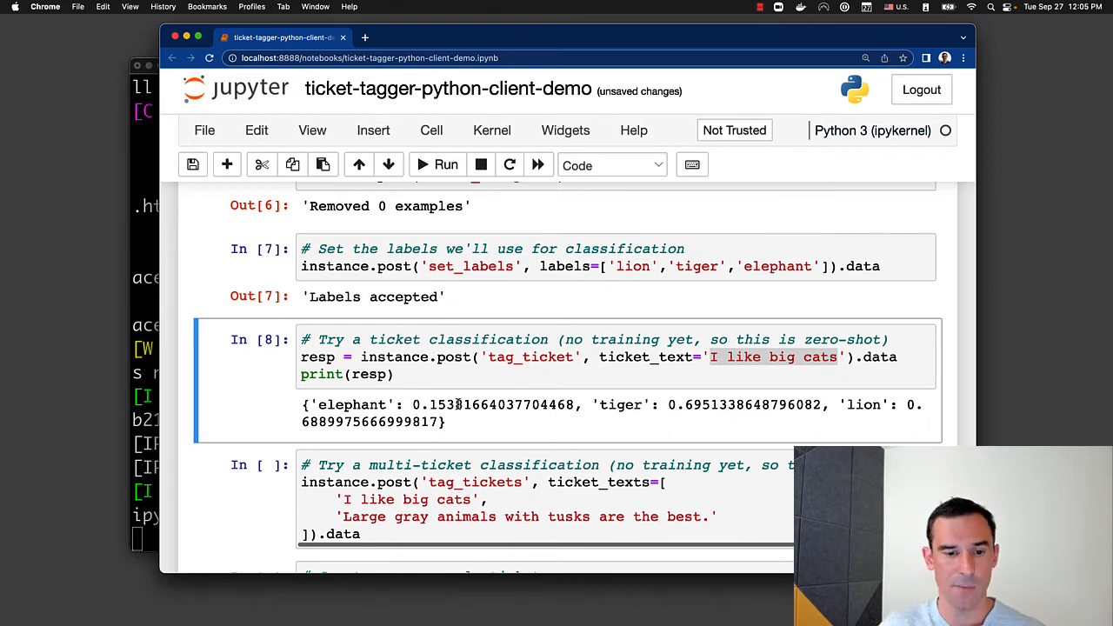
# Step: Run tag_tickets to get per-ticket label scores for both tickets
pyautogui.scroll(-3)
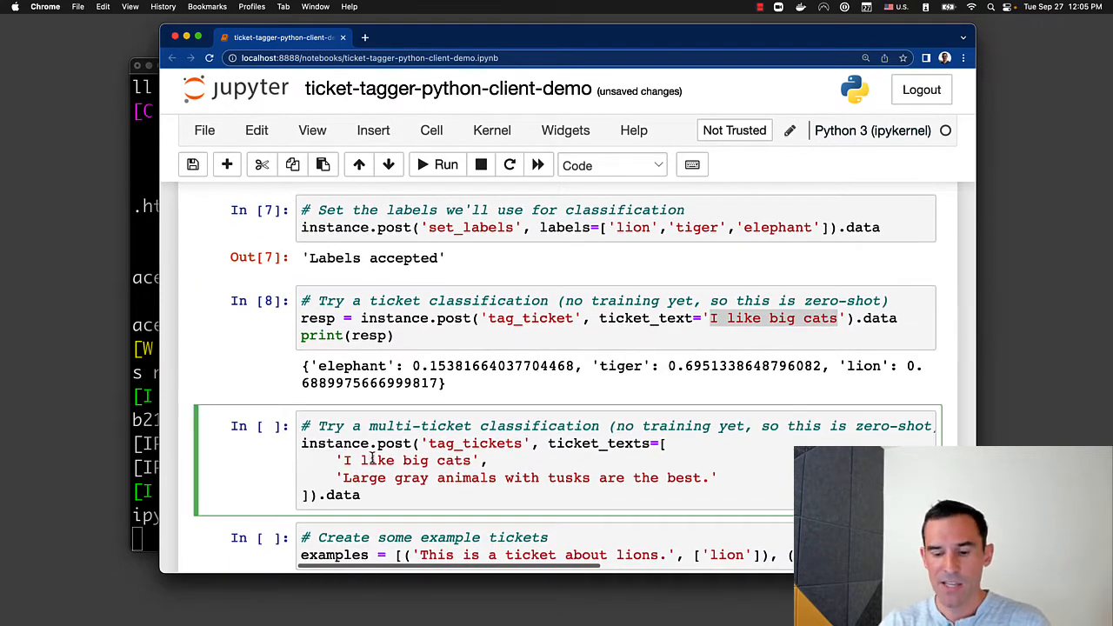
pyautogui.click(445, 163)
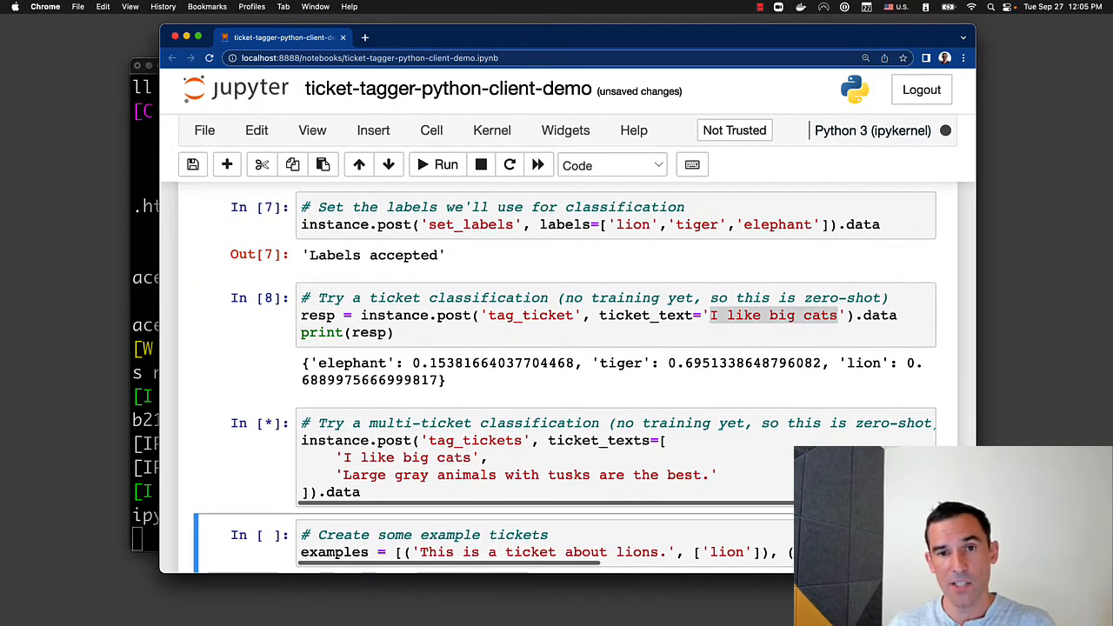
pyautogui.click(445, 163)
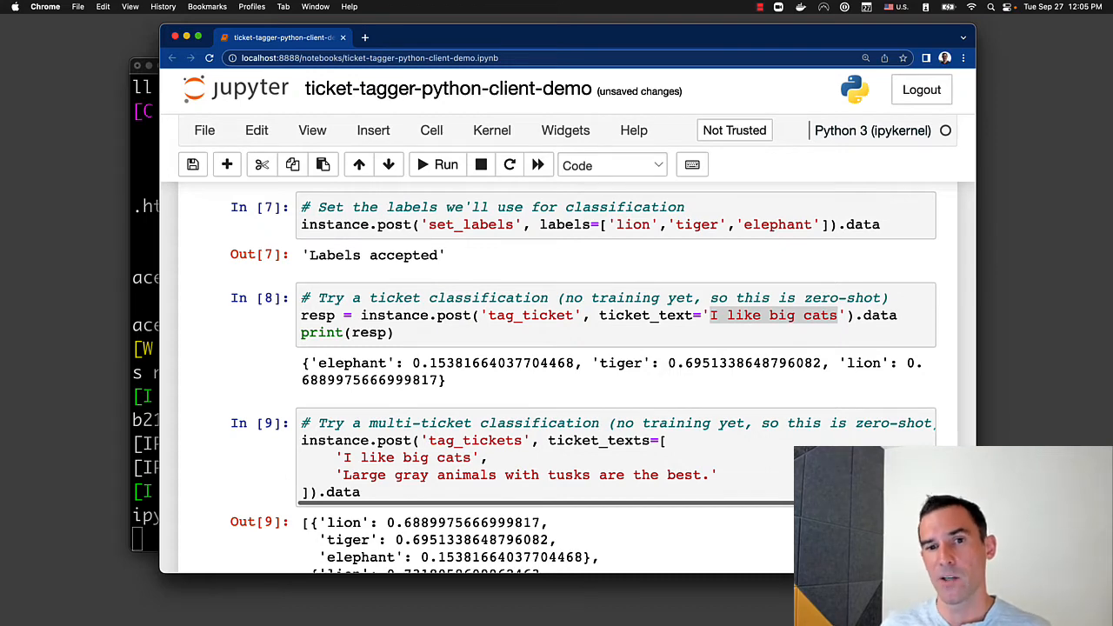
# Step: Run the add_example loop cell, pushing the three example tickets to the app
pyautogui.scroll(-3)
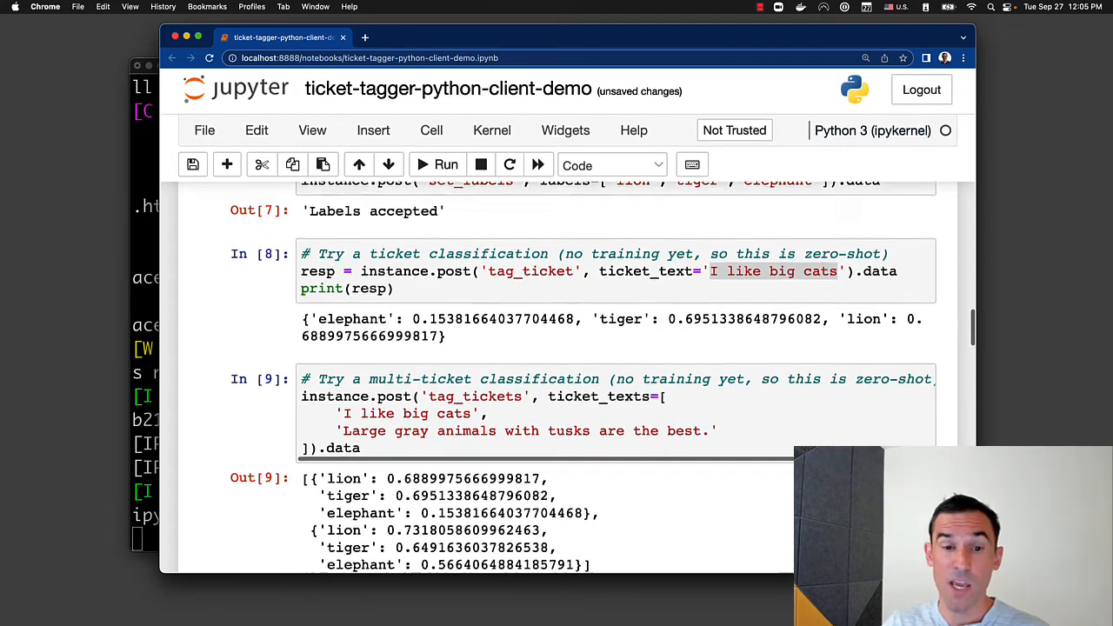
pyautogui.scroll(-3)
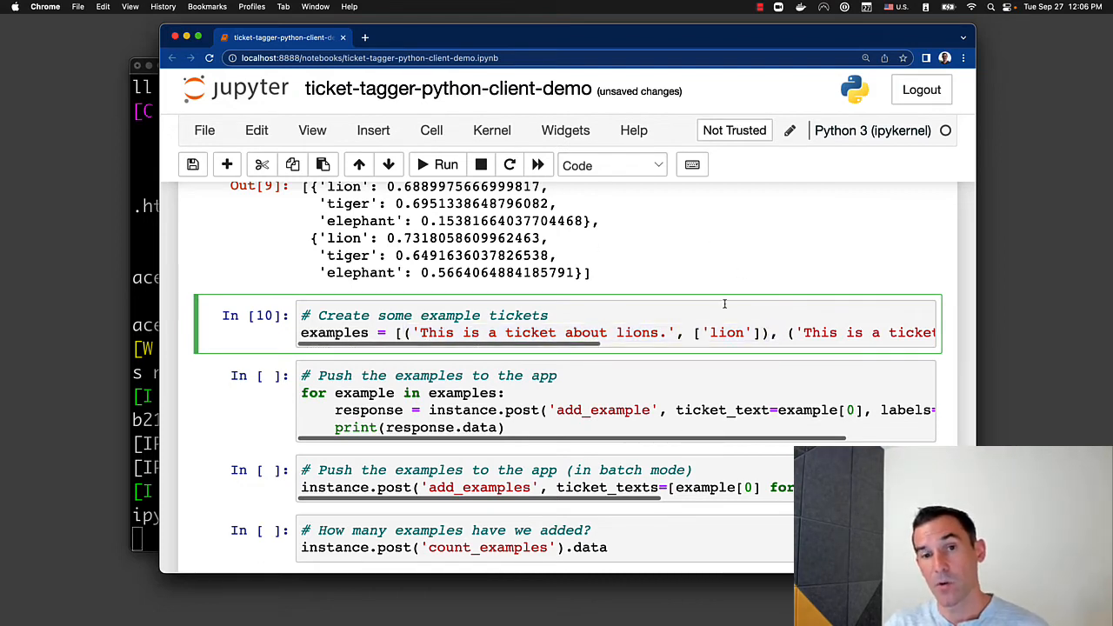
pyautogui.click(600, 393)
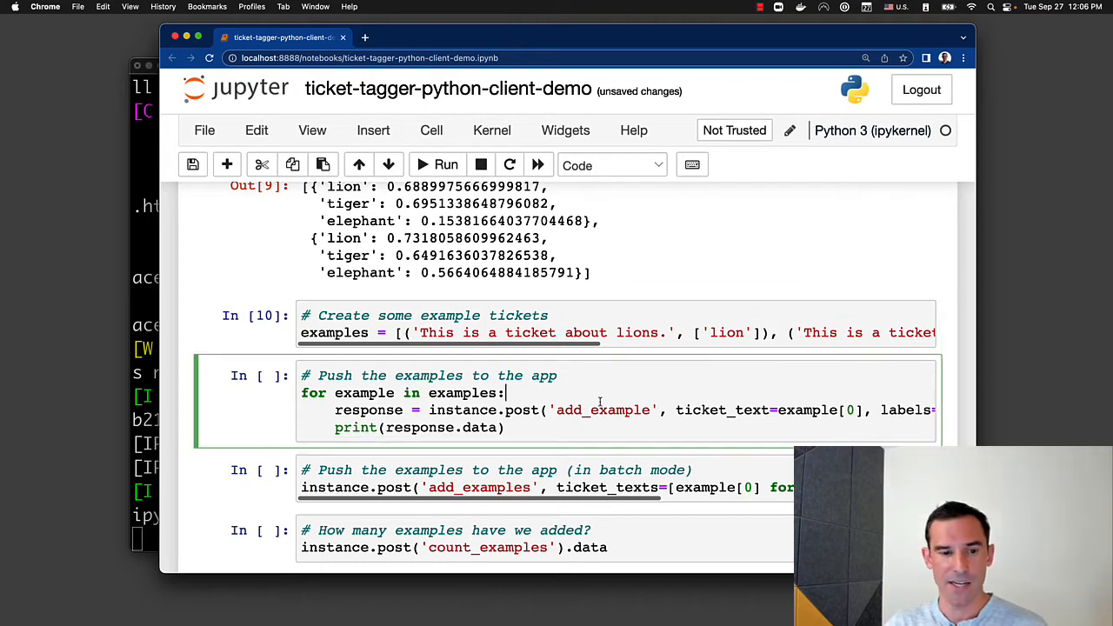
pyautogui.click(446, 163)
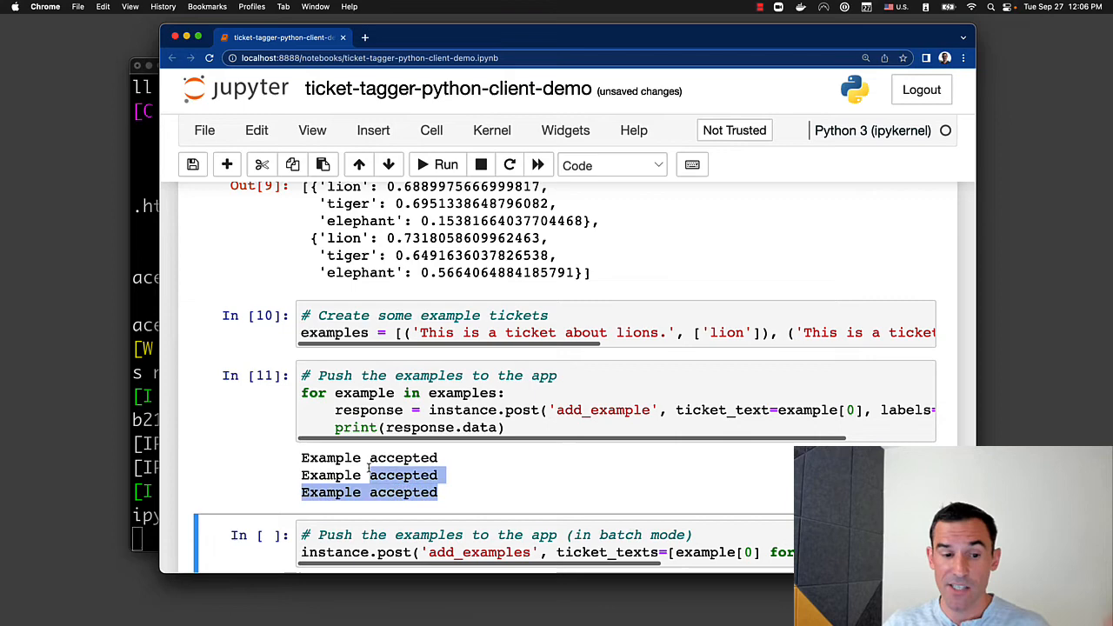
# Step: Run count_examples to confirm 6 examples, 2 per label
pyautogui.scroll(-3)
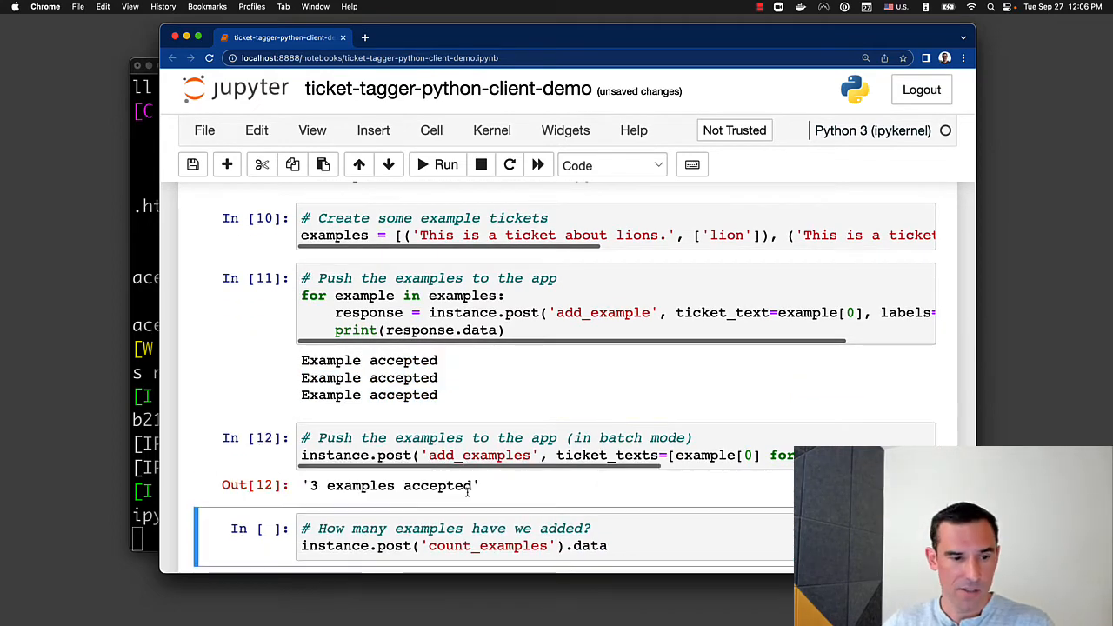
pyautogui.scroll(-3)
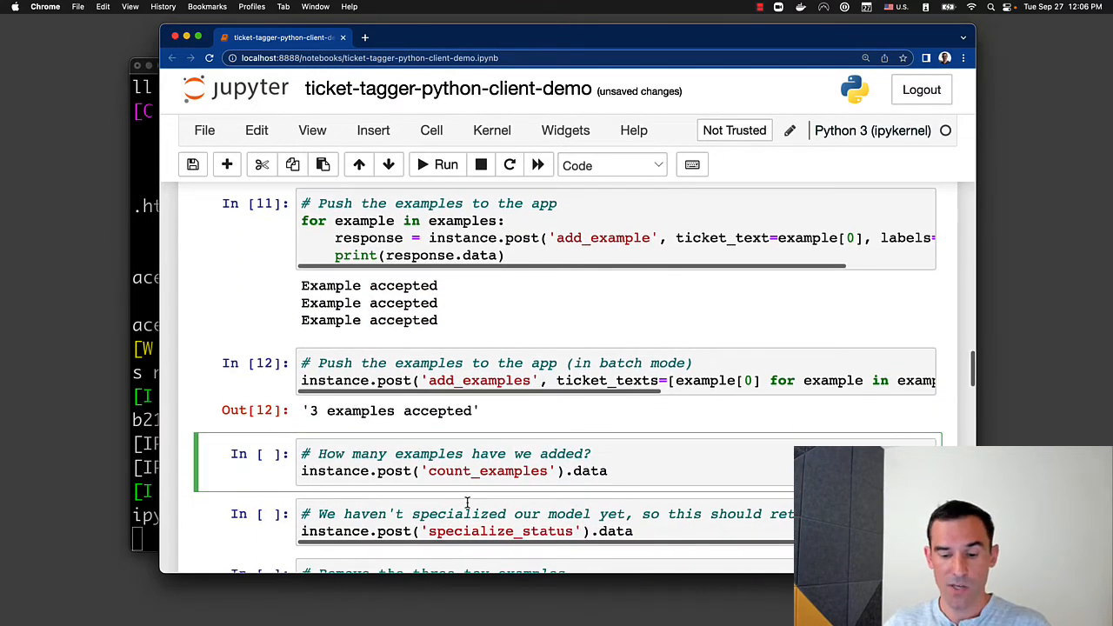
pyautogui.click(446, 163)
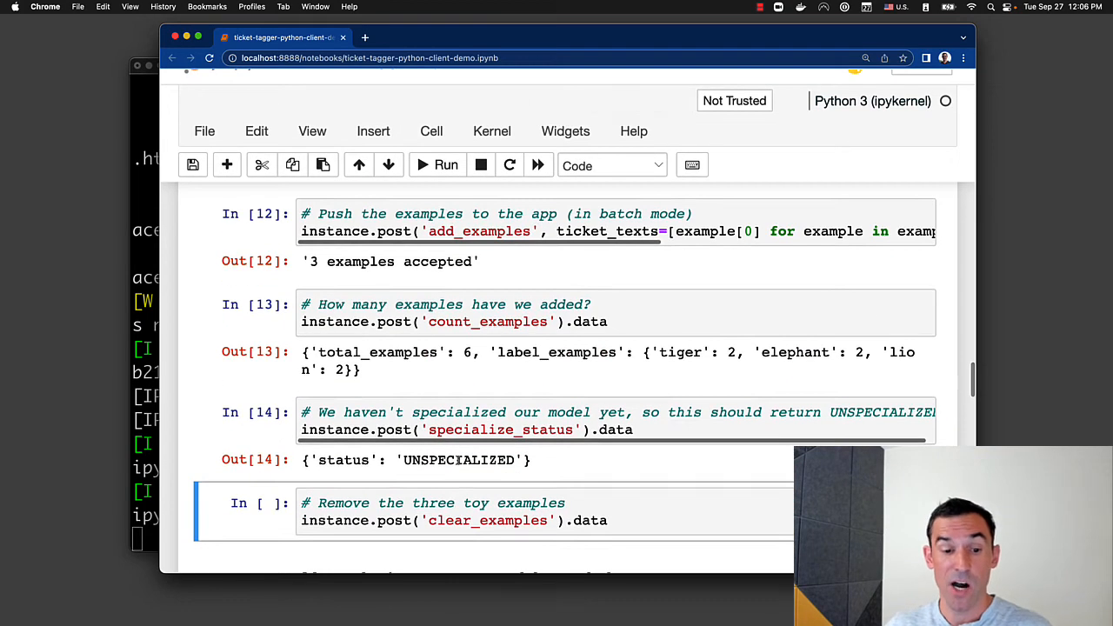
pyautogui.scroll(-3)
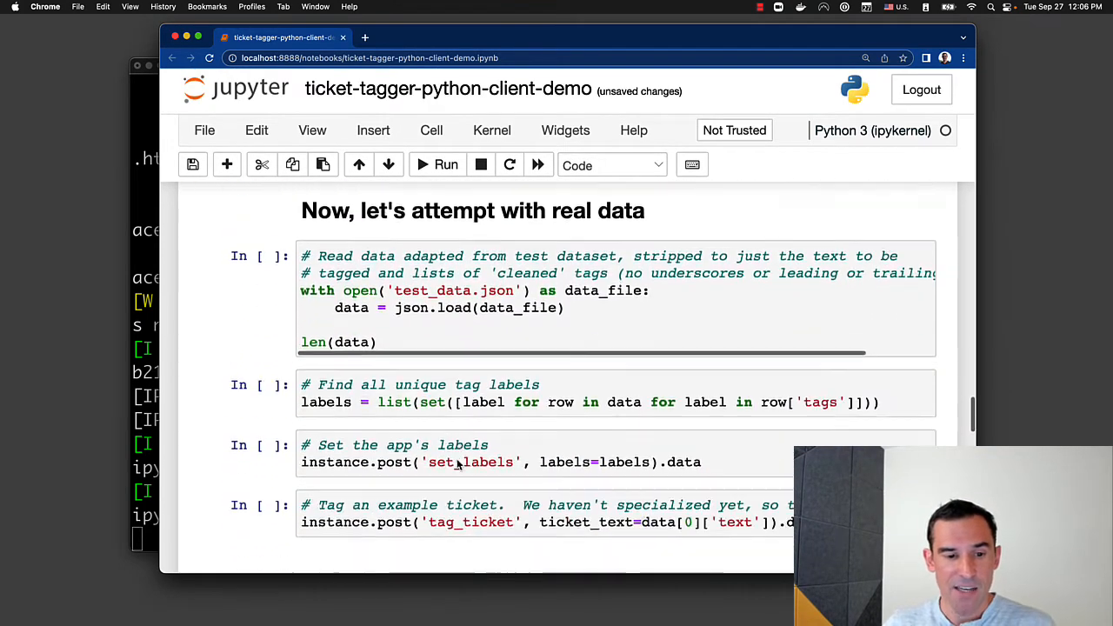
pyautogui.scroll(-3)
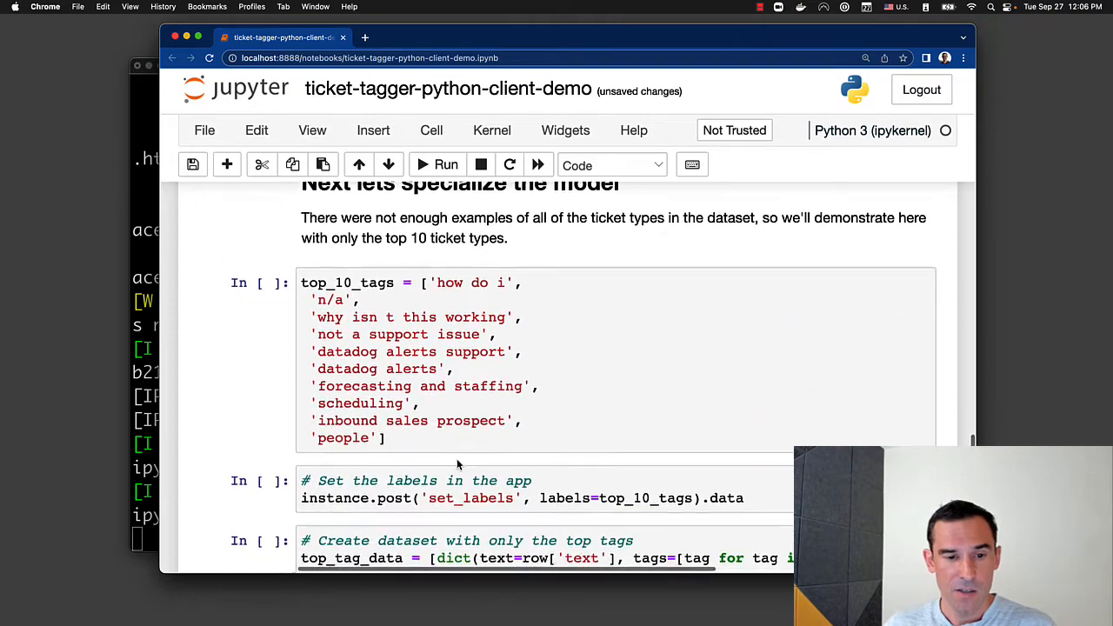
pyautogui.scroll(-3)
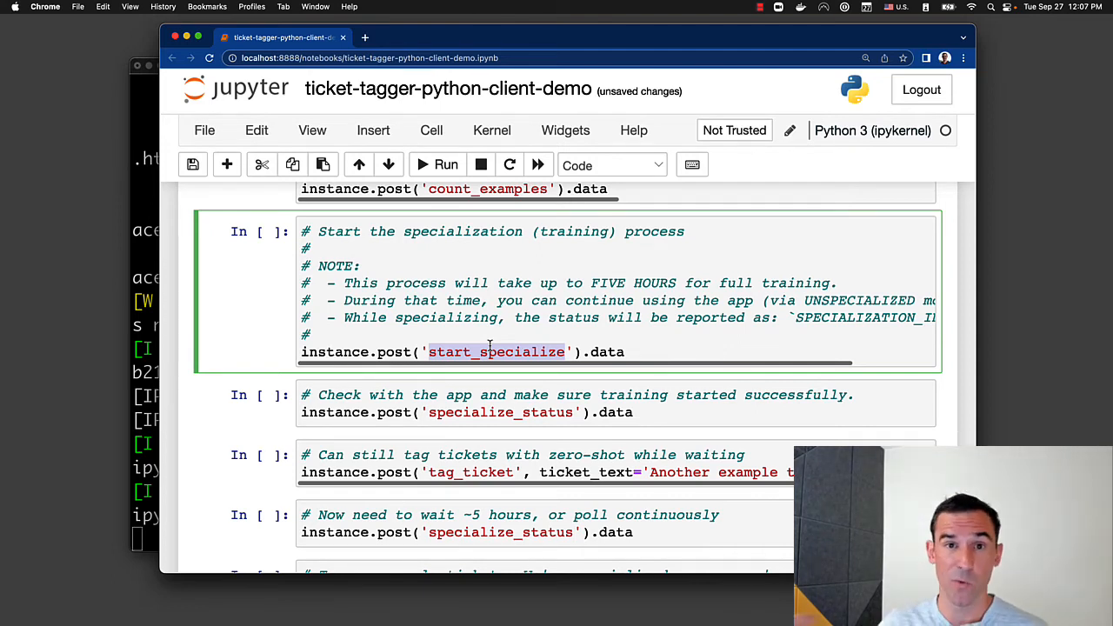
pyautogui.moveTo(455, 389)
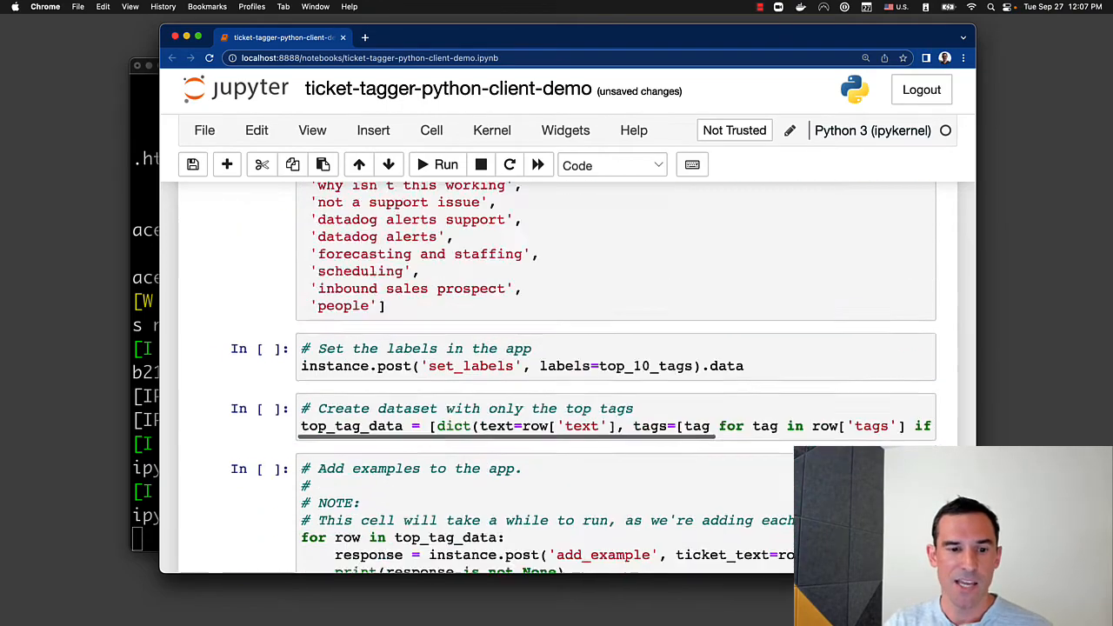
pyautogui.scroll(3)
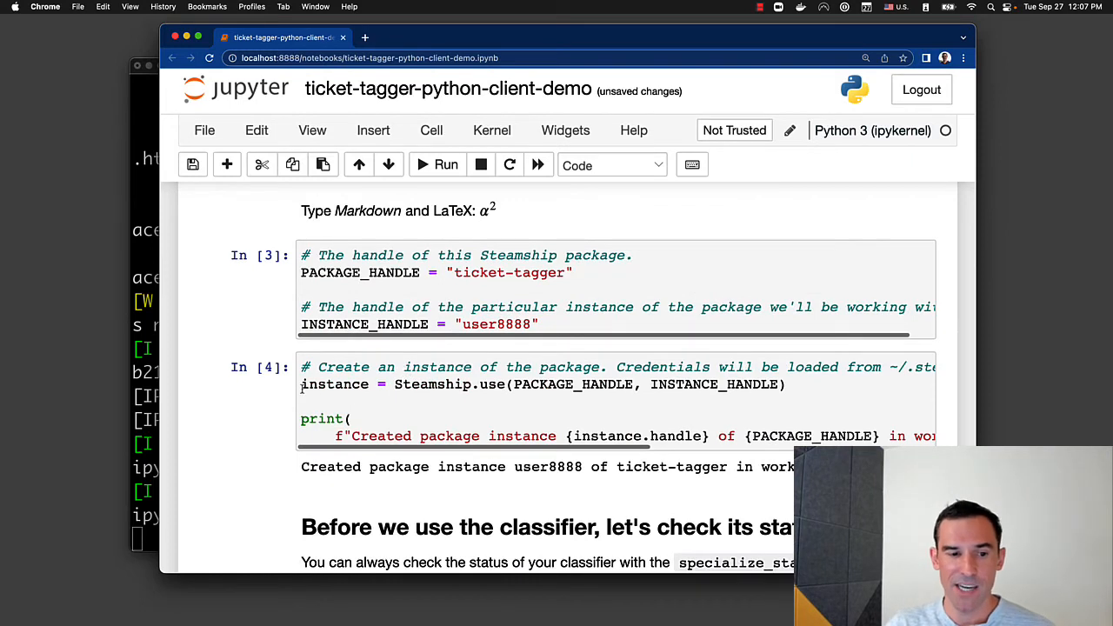
pyautogui.click(557, 384)
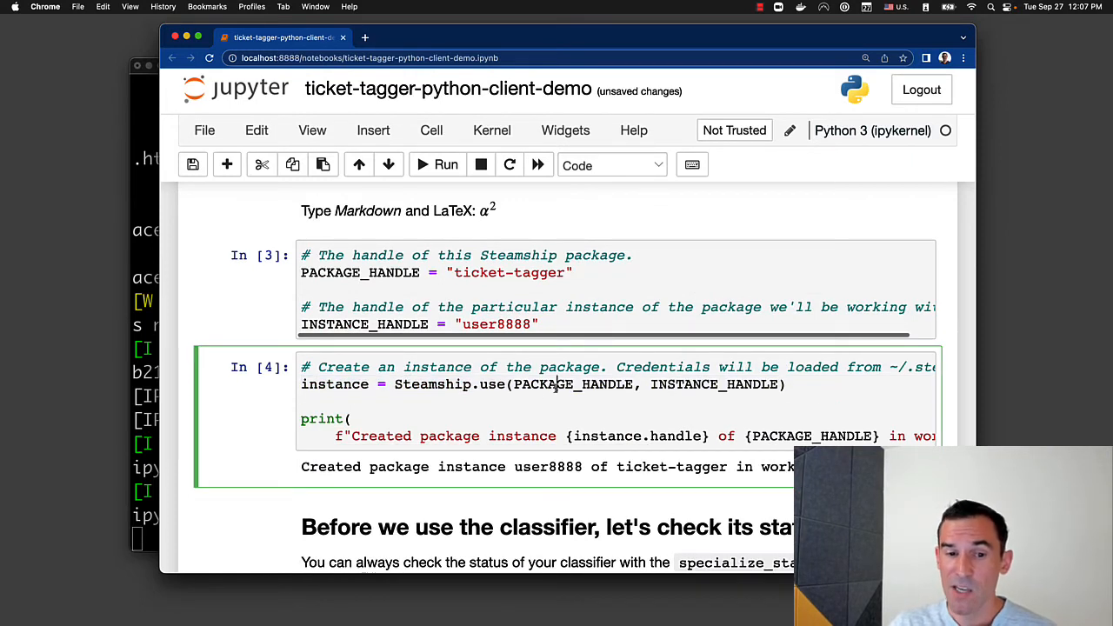